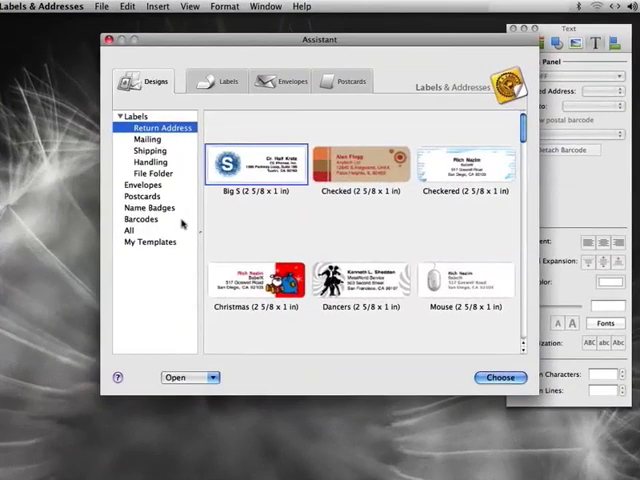
# Step: Start a new label from the Barcodes category's UPC-A (2 5/8 x 1 in) design
pyautogui.click(141, 218)
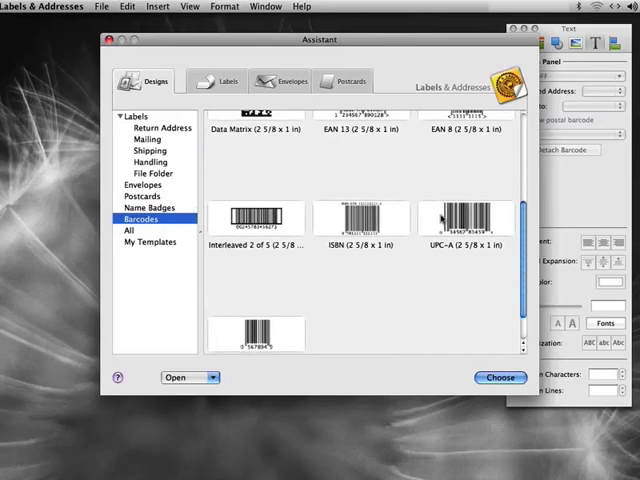
pyautogui.click(498, 377)
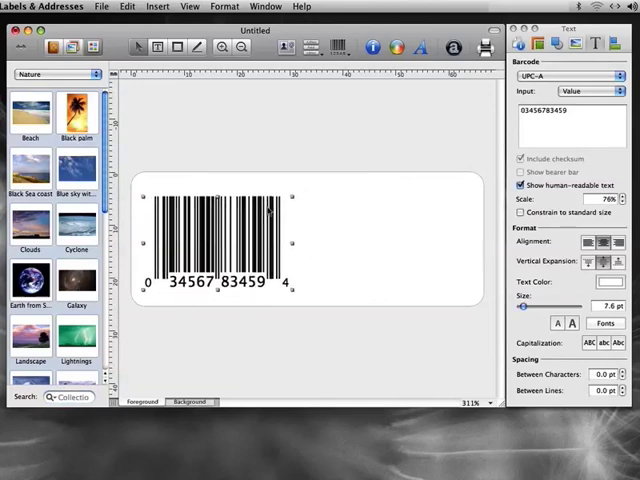
pyautogui.moveTo(294, 160)
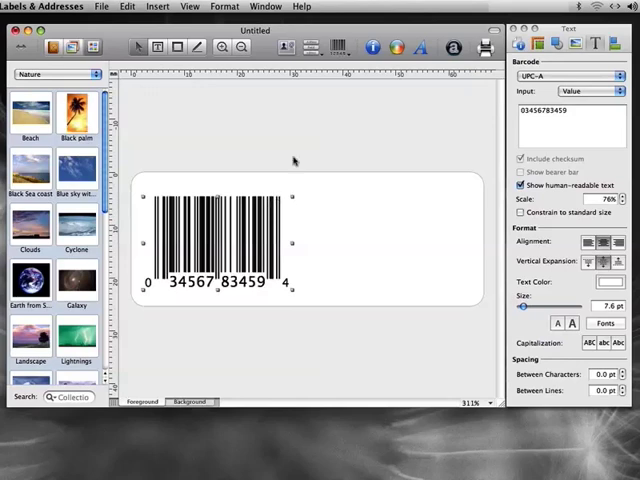
# Step: Insert two File Data fields and place them to the right of the barcode
pyautogui.click(310, 47)
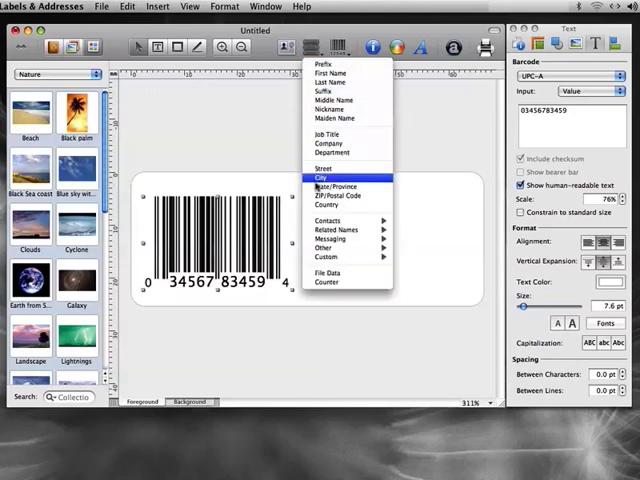
pyautogui.click(325, 273)
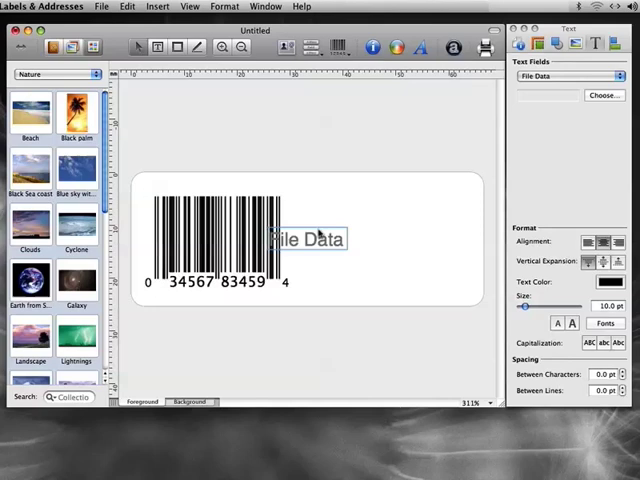
pyautogui.click(310, 47)
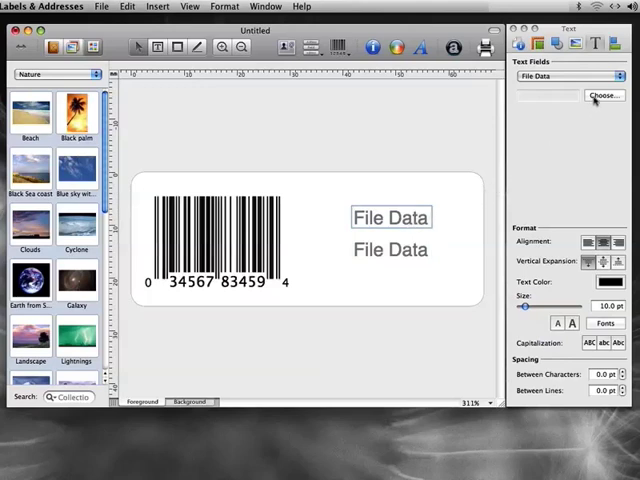
# Step: Link the top field to Product Data.txt as tab-delimited multi-column data, column 1
pyautogui.click(603, 95)
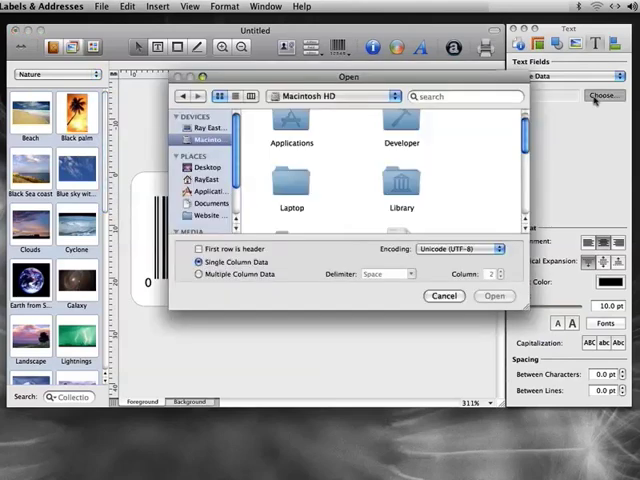
pyautogui.scroll(-3)
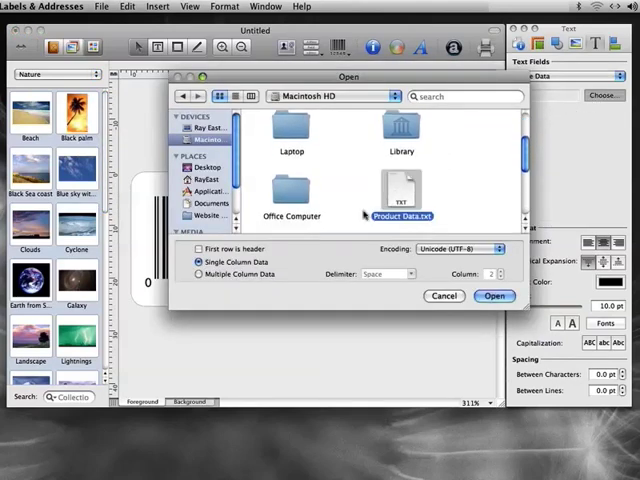
pyautogui.click(200, 275)
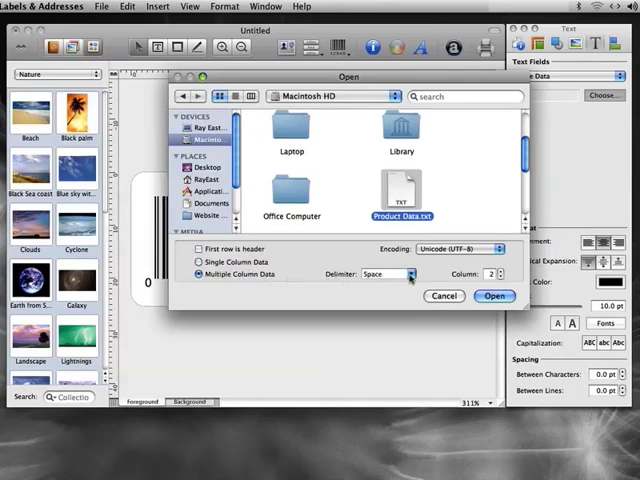
pyautogui.click(386, 274)
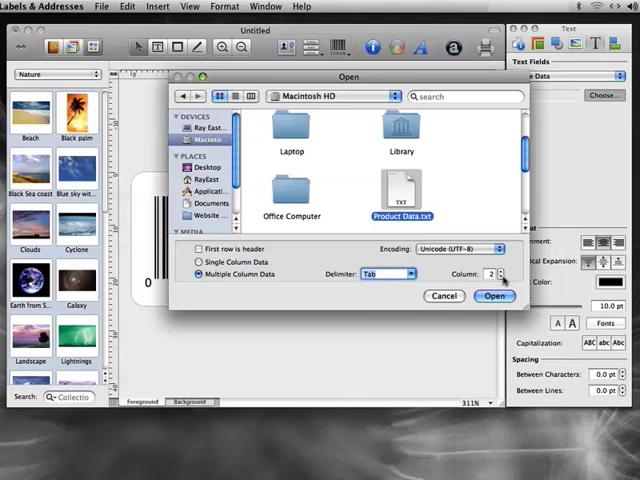
pyautogui.click(503, 278)
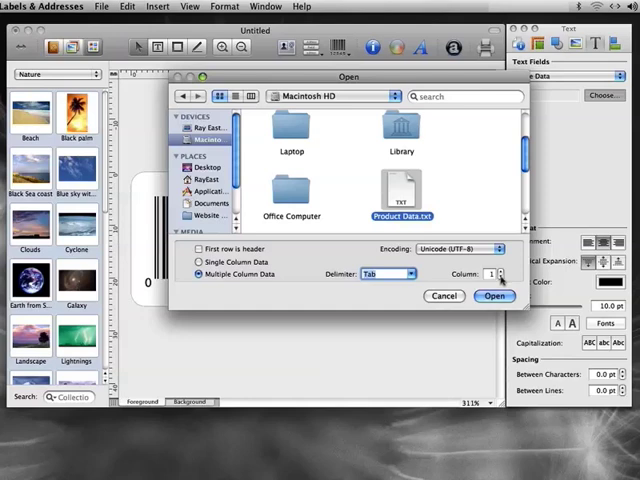
pyautogui.click(495, 295)
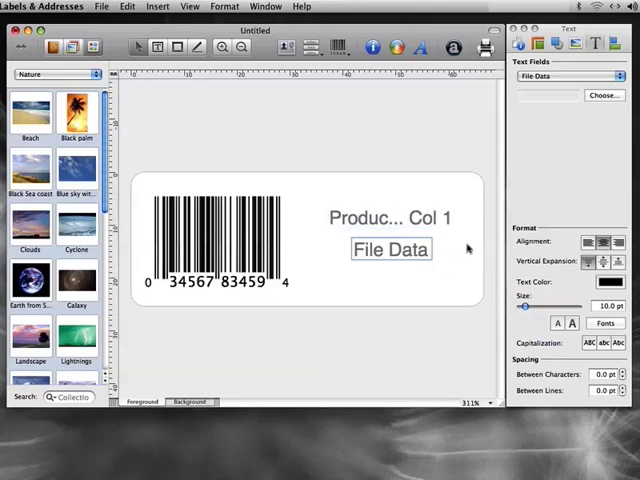
# Step: Link the lower field to column 2 of tab-delimited Product Data.txt
pyautogui.click(603, 94)
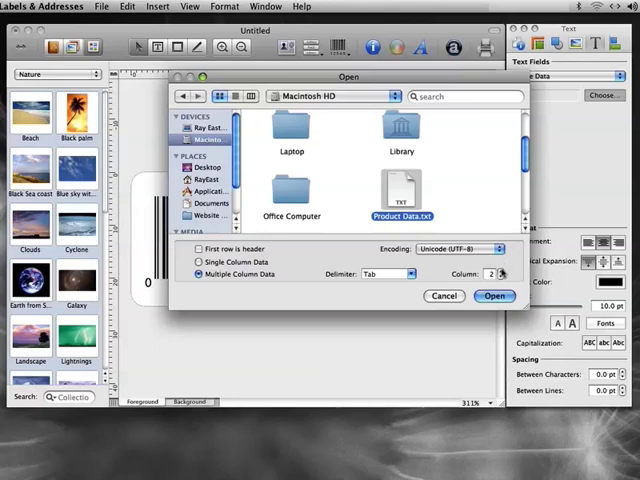
pyautogui.click(495, 295)
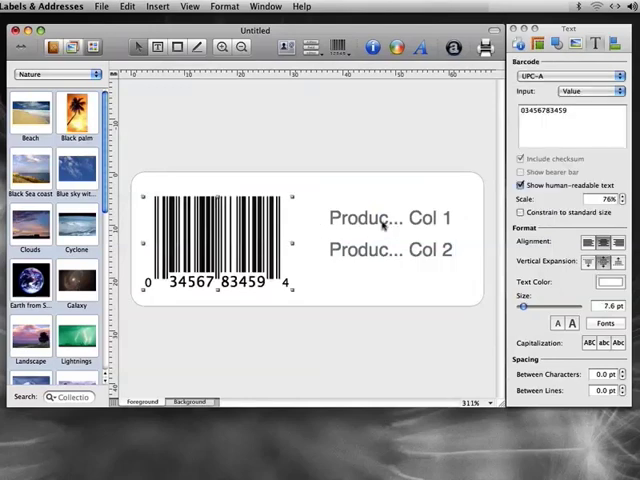
# Step: Feed the barcode from column 3 of Product Data.txt, then open the print dialog
pyautogui.click(585, 91)
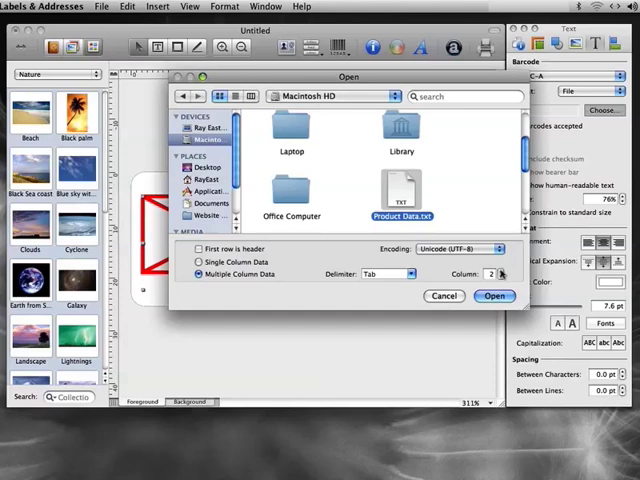
pyautogui.click(498, 272)
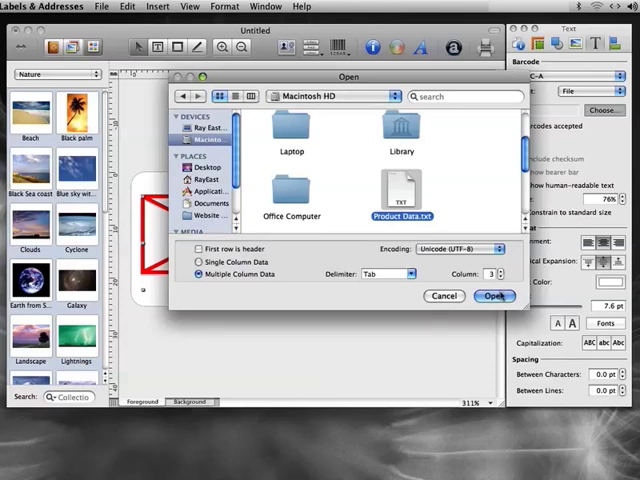
pyautogui.click(496, 295)
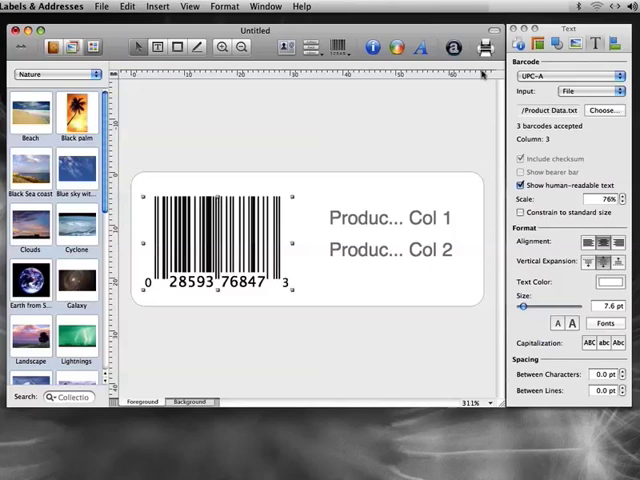
pyautogui.click(483, 47)
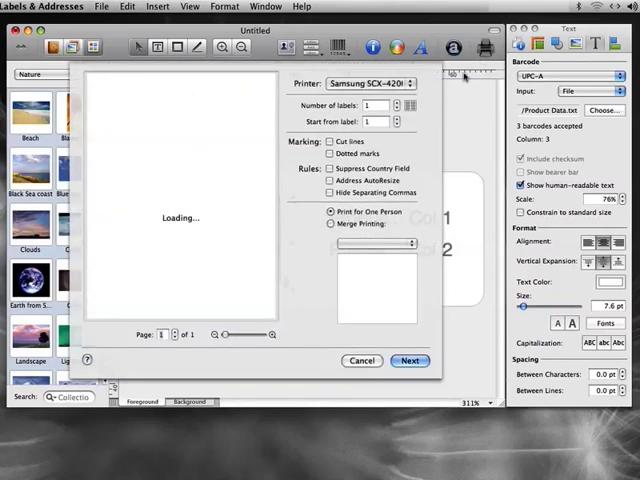